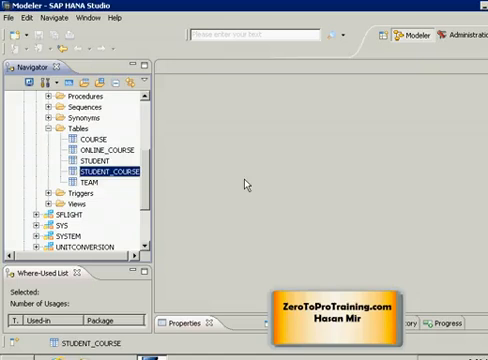
pyautogui.moveTo(145, 153)
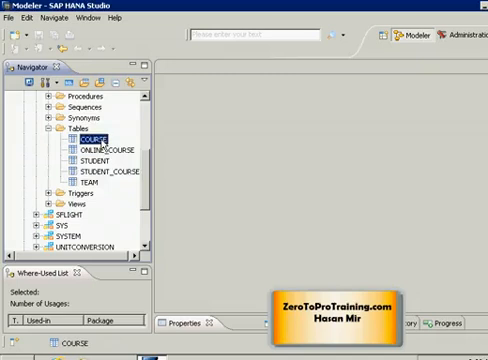
# Step: Browse the COURSE and TEAM tables, then open COURSE's content to view its rows
pyautogui.click(100, 150)
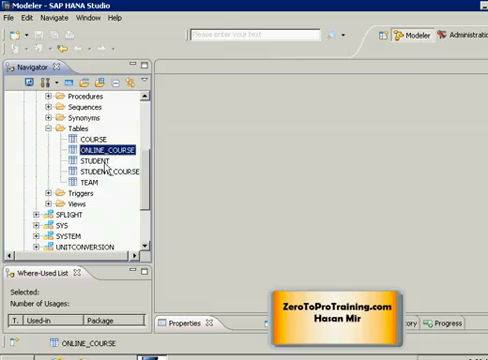
pyautogui.moveTo(118, 179)
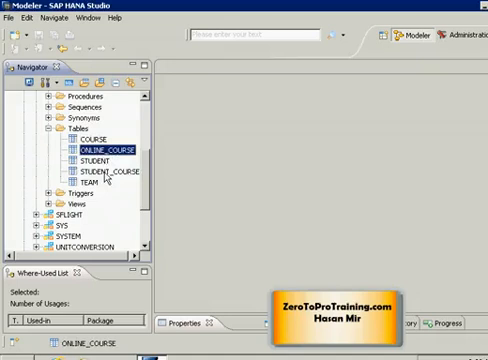
pyautogui.click(90, 185)
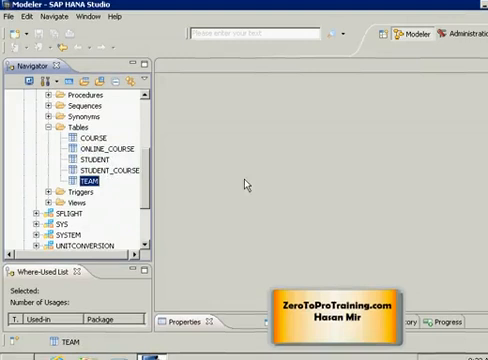
pyautogui.click(88, 138)
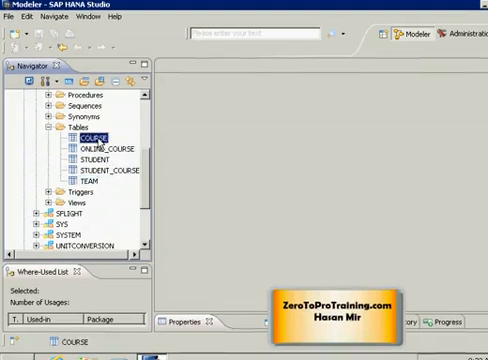
pyautogui.rightClick(95, 138)
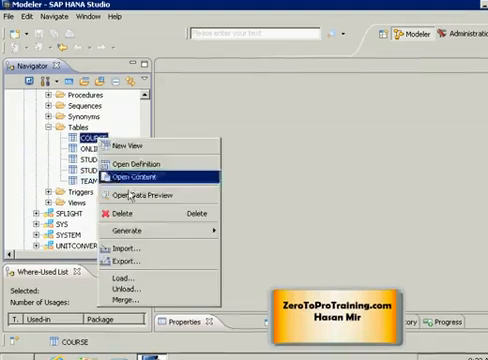
pyautogui.click(146, 180)
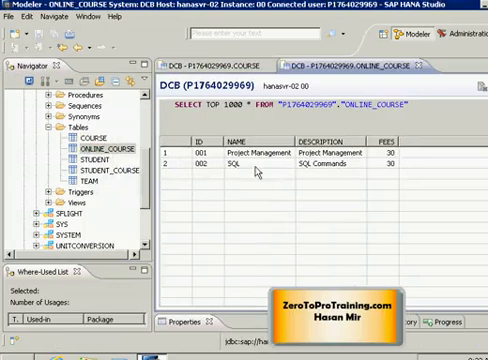
pyautogui.moveTo(252, 180)
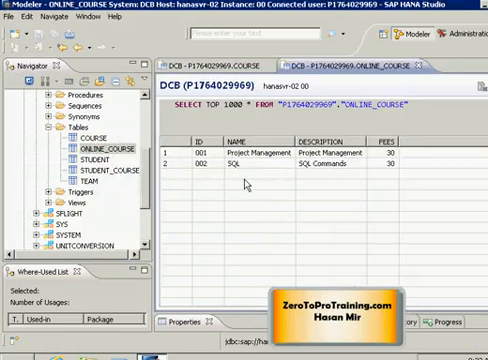
# Step: In a new SQL editor, write SELECT name, description queries from course and online_course
pyautogui.rightClick(68, 131)
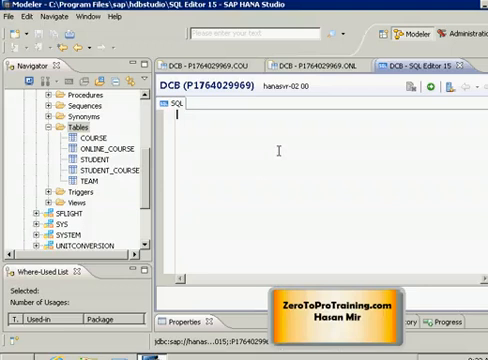
pyautogui.write('select name, de')
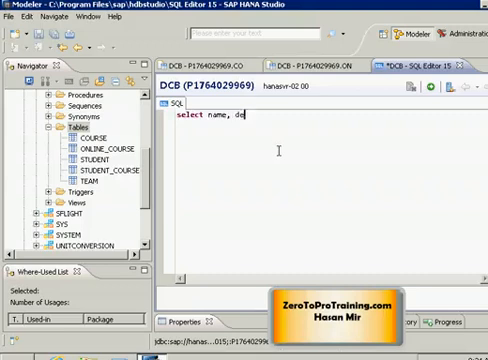
pyautogui.write('scriptin fro')
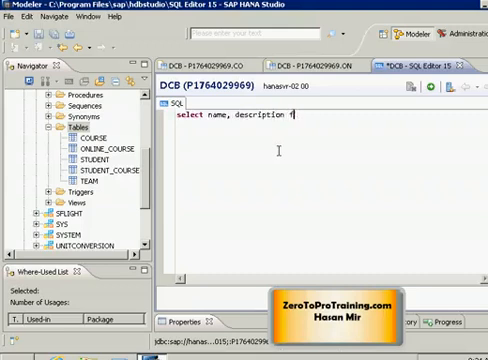
pyautogui.write('rom')
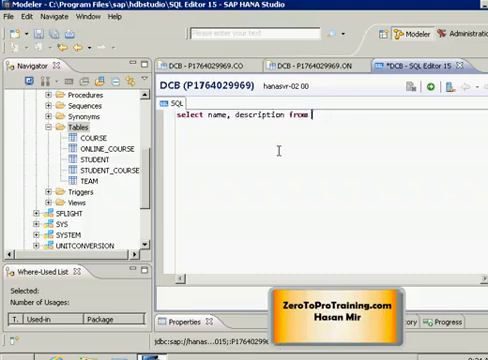
pyautogui.write('course')
pyautogui.write('select')
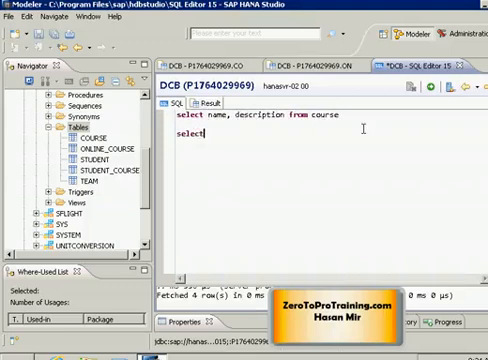
pyautogui.write('name, description from online_course')
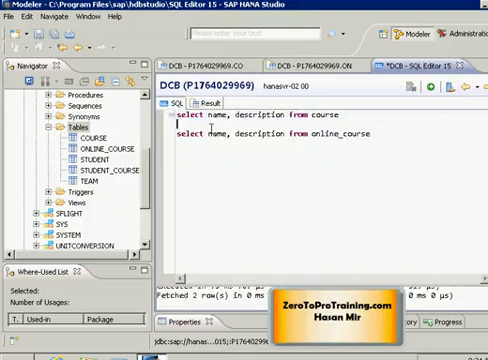
# Step: Join the two SELECT queries with INTERSECT and start editing the first column list
pyautogui.write('intersect')
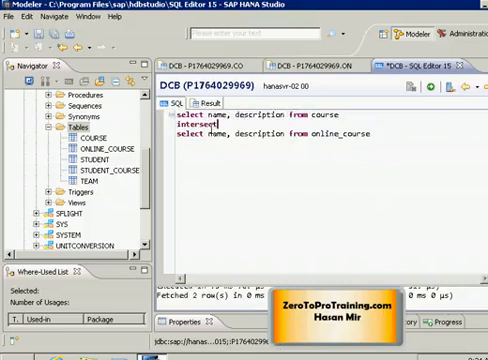
pyautogui.moveTo(358, 116)
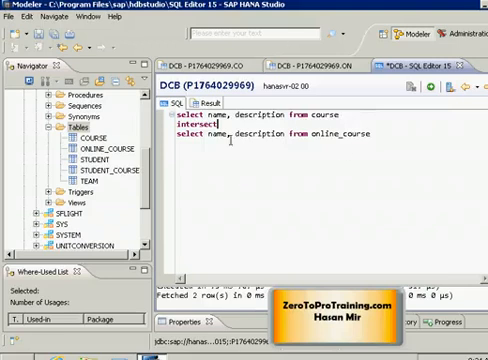
pyautogui.click(437, 92)
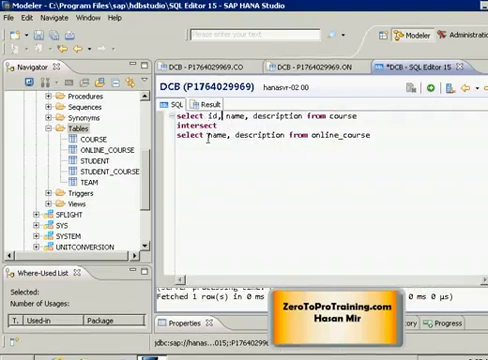
# Step: Add id to the SELECT column lists and rerun the INTERSECT query for zero rows
pyautogui.write('id,')
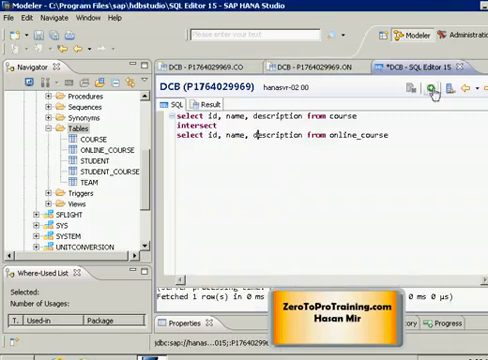
pyautogui.click(438, 89)
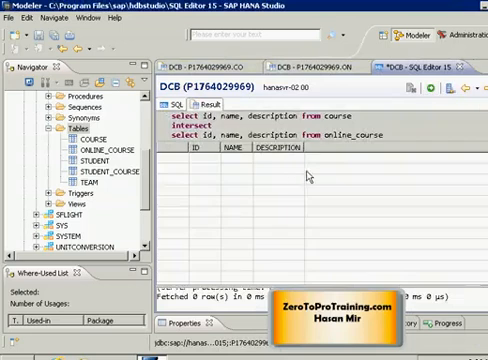